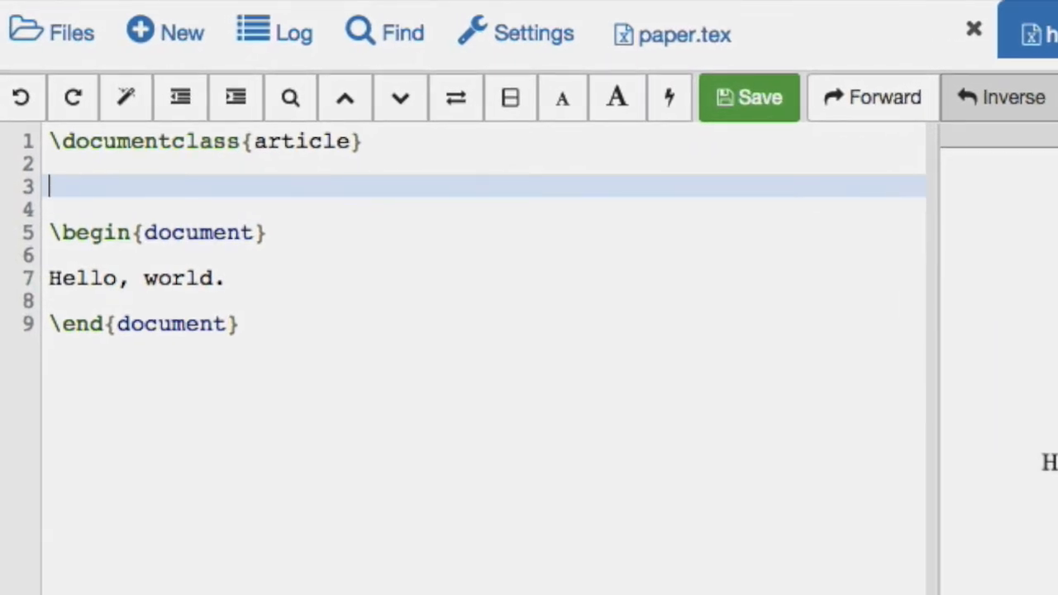
Step: Add \title{Hello world} to the preamble
text(\title{})
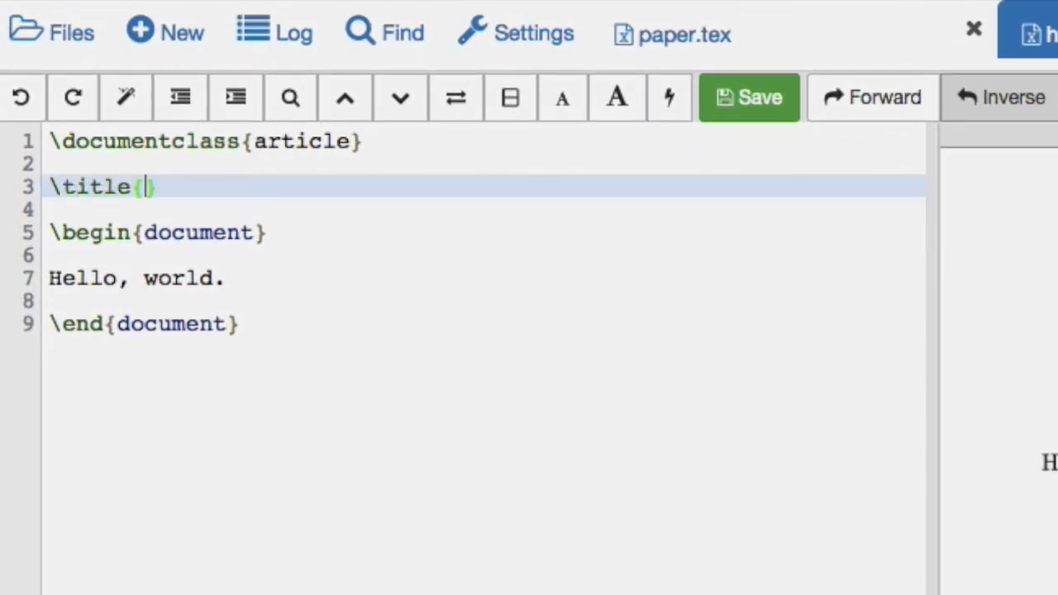
text(Hello)
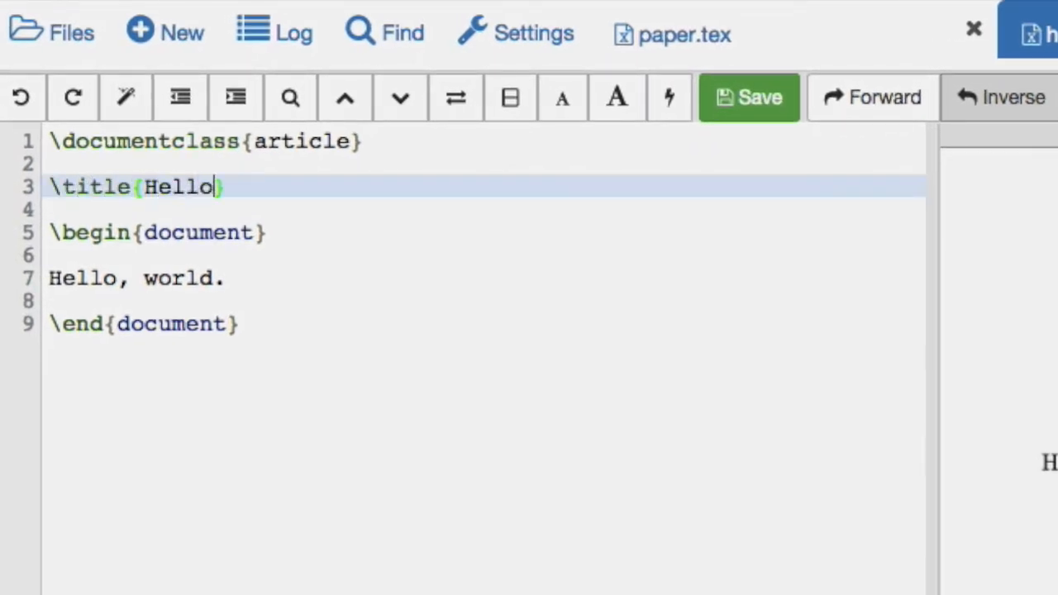
text(world)
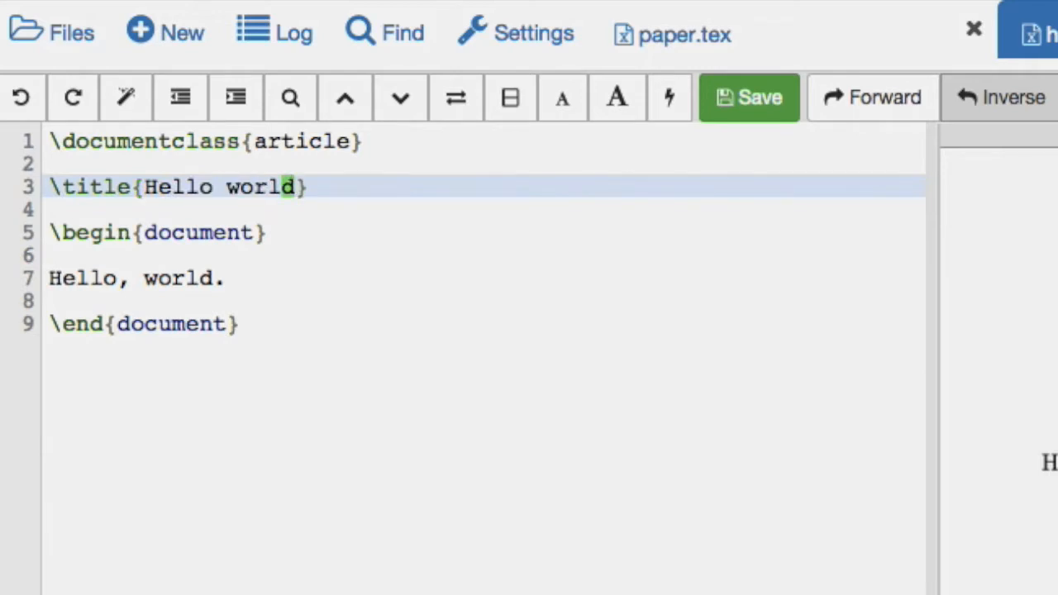
Step: Add \author{Vince} below the title line
text(\a)
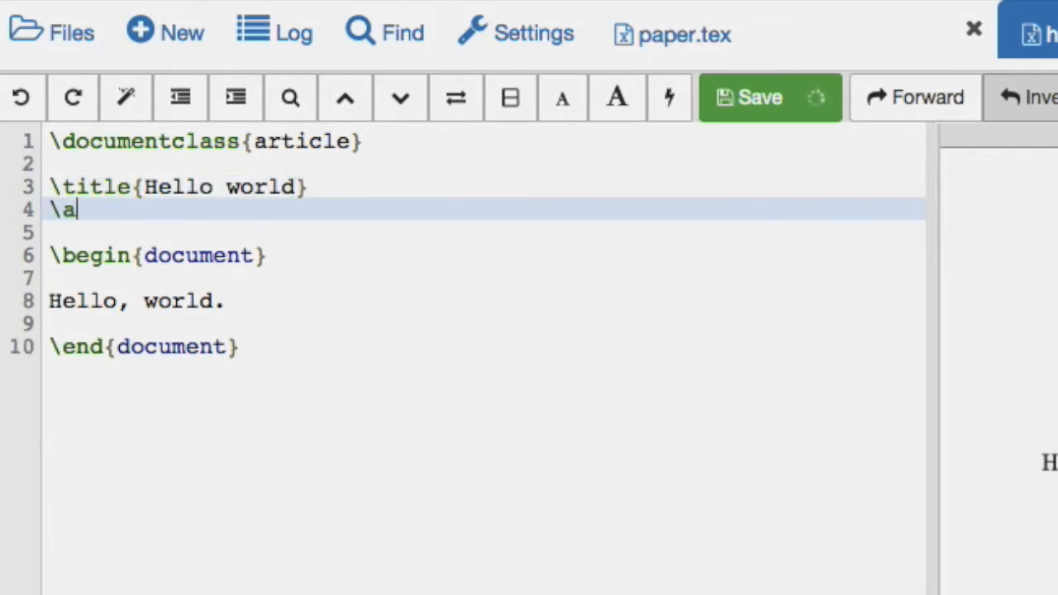
text(uthor{Vinc)
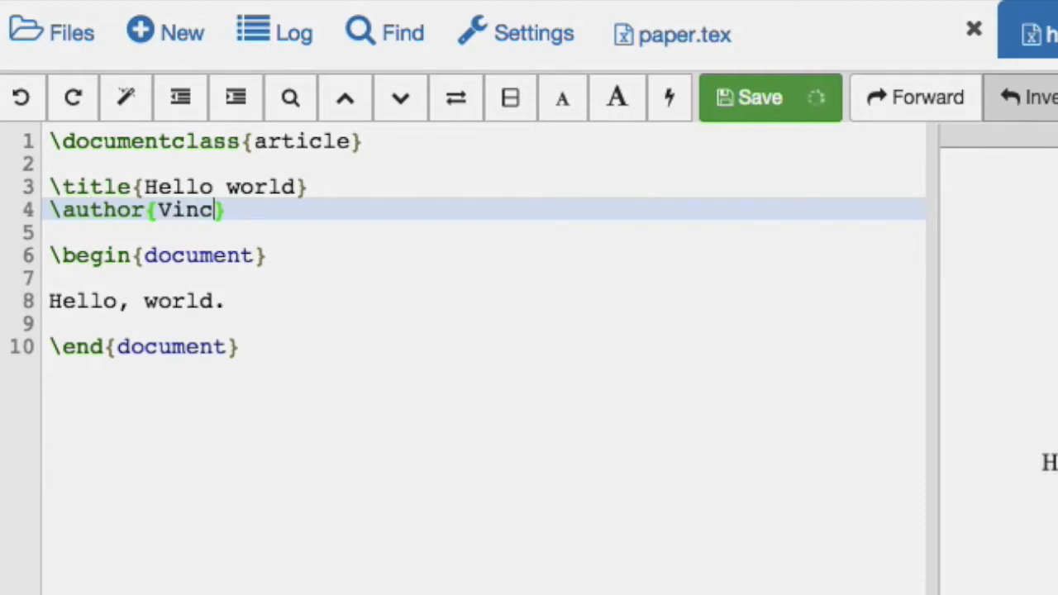
text(e})
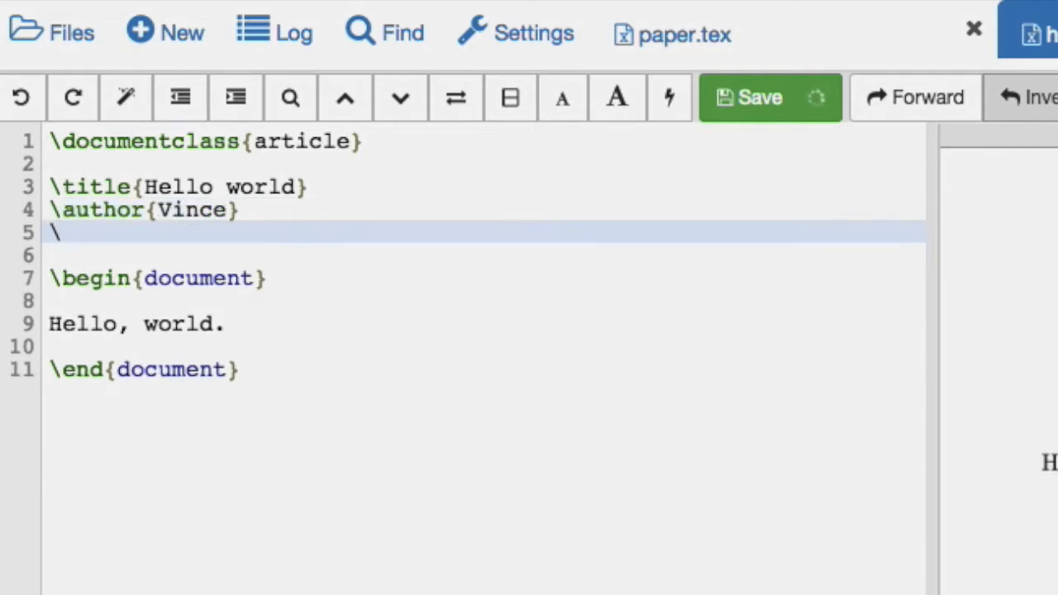
Step: Add \date{11/10/2014} below the author line
text(dat)
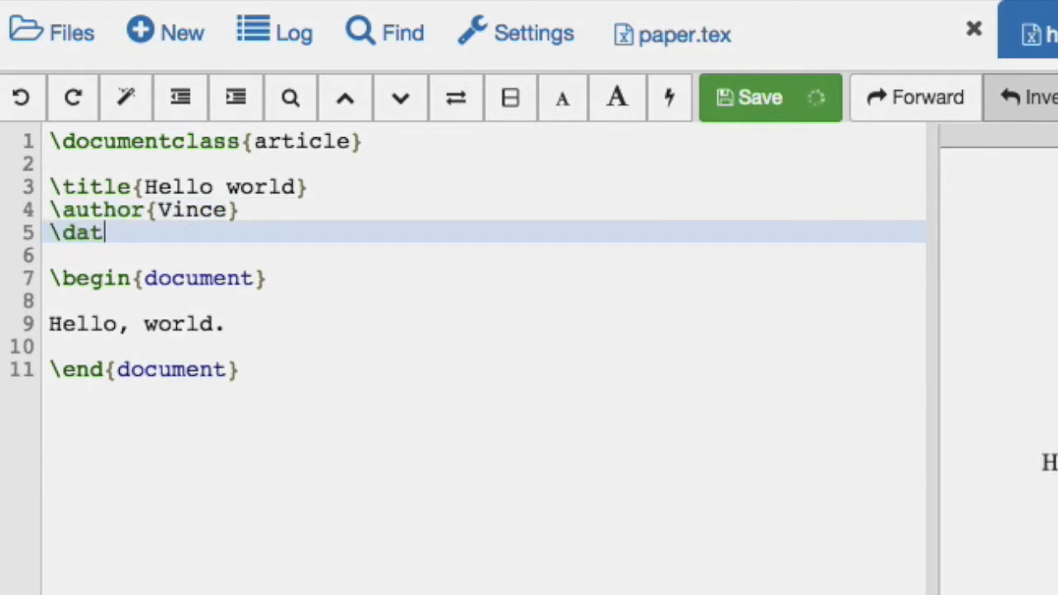
text(e{})
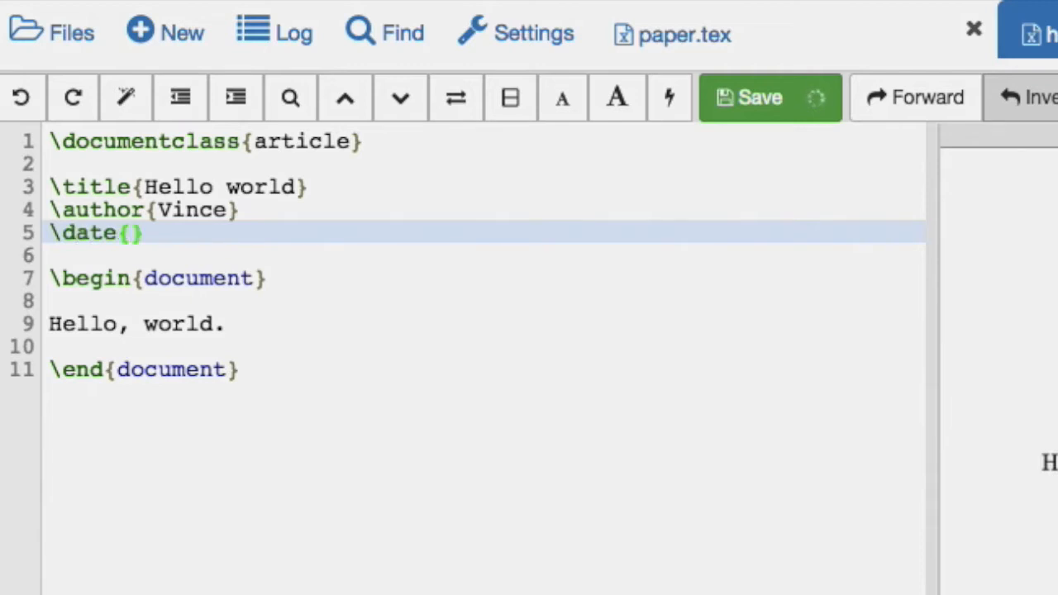
text(11/)
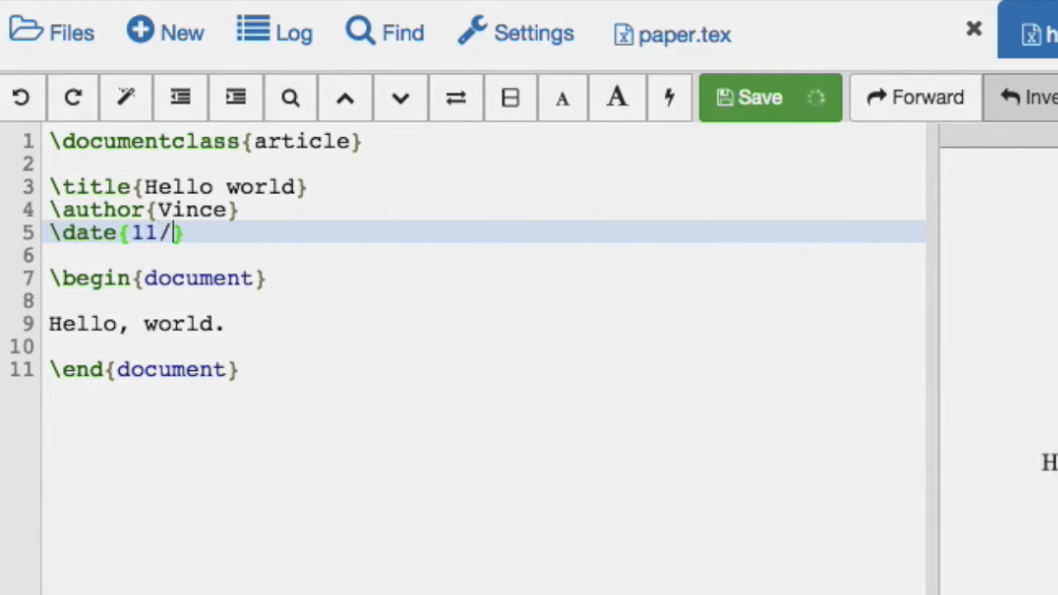
text(10/2014)
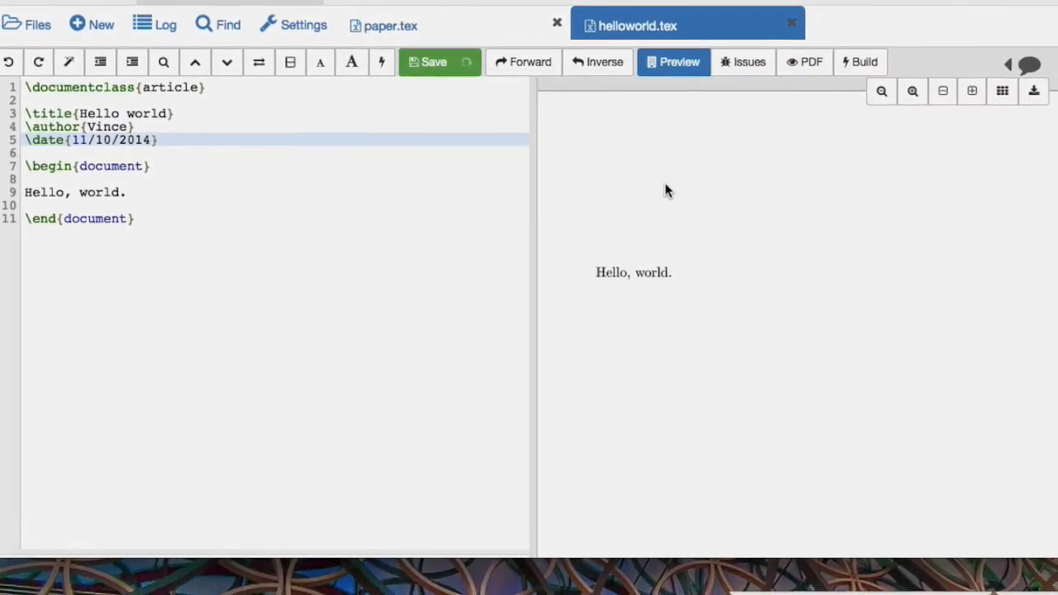
mouse_move(887, 211)
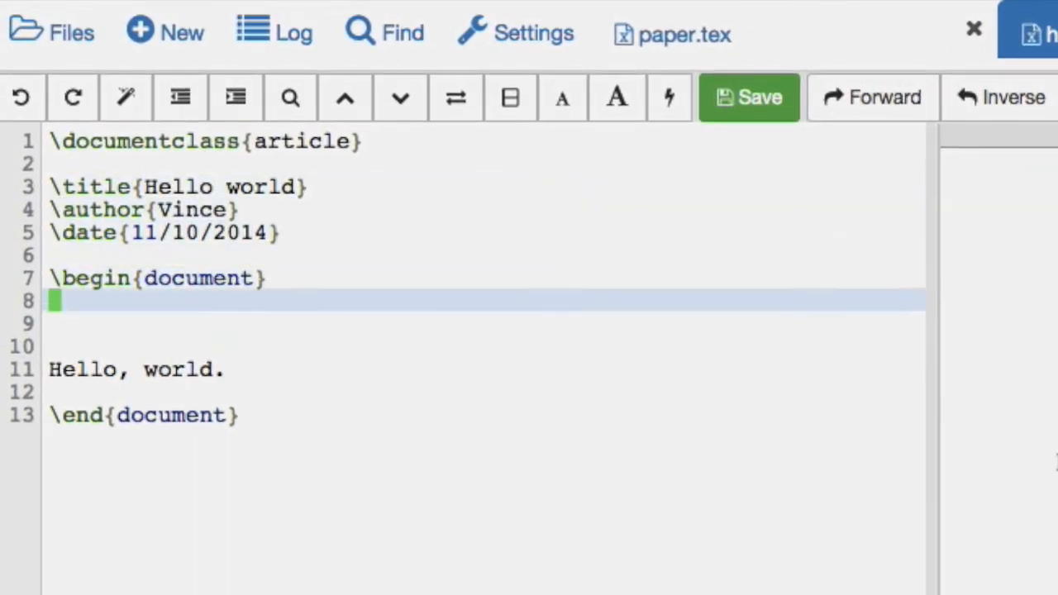
Step: Add \maketitle right after \begin{document}
text(\)
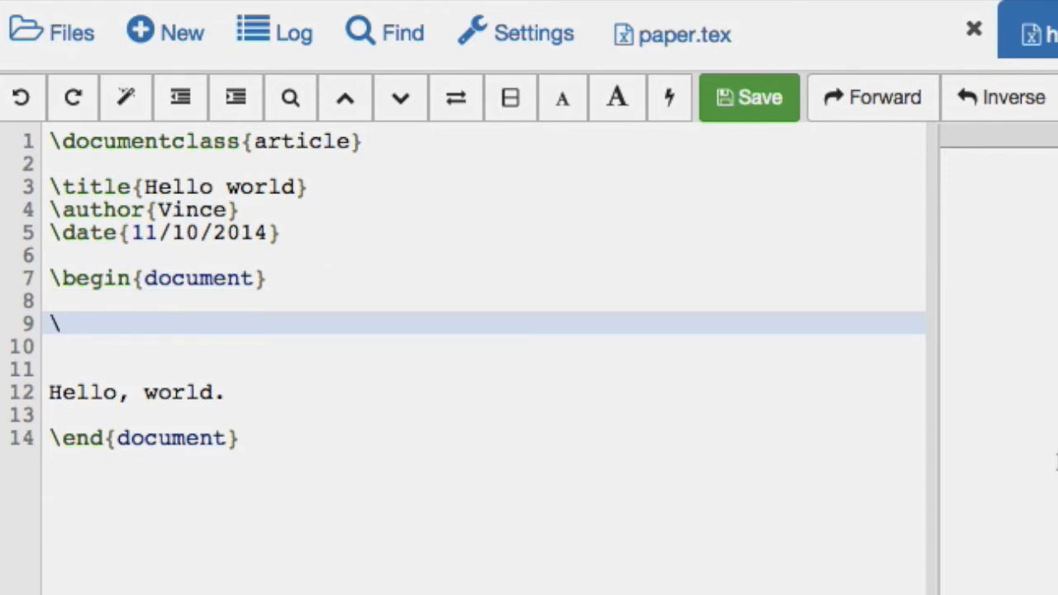
text(maketitle)
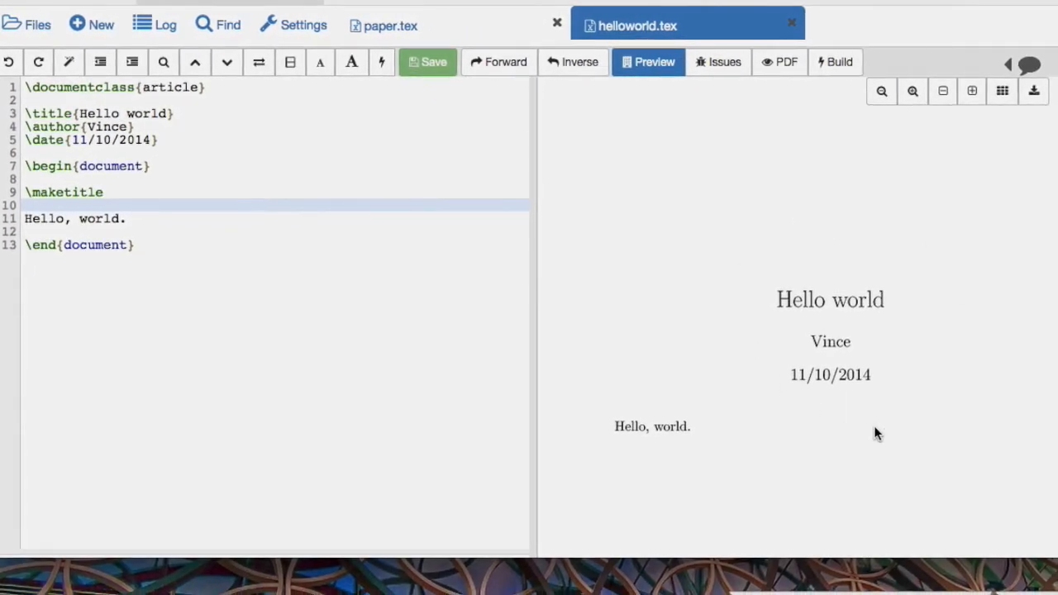
mouse_move(841, 296)
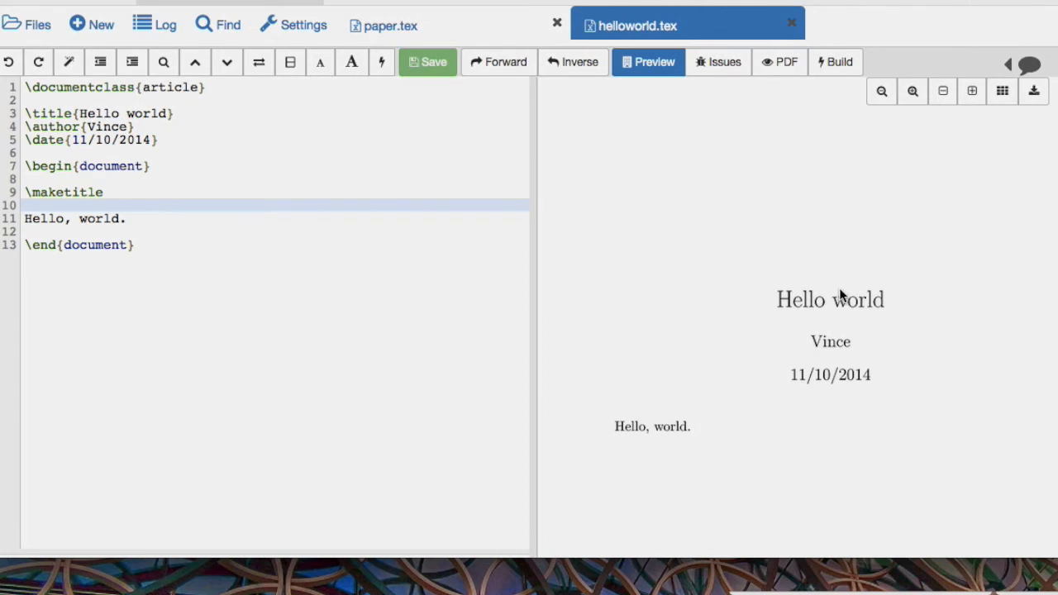
mouse_move(541, 324)
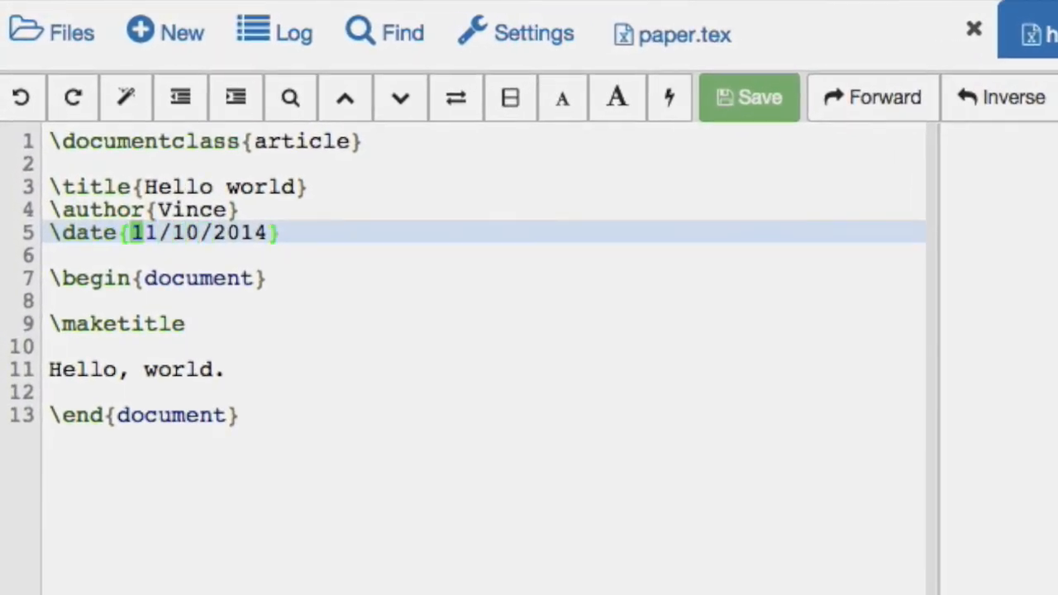
Step: Replace the fixed date 11/10/2014 with \today and recompile the preview
drag(130, 232, 260, 232)
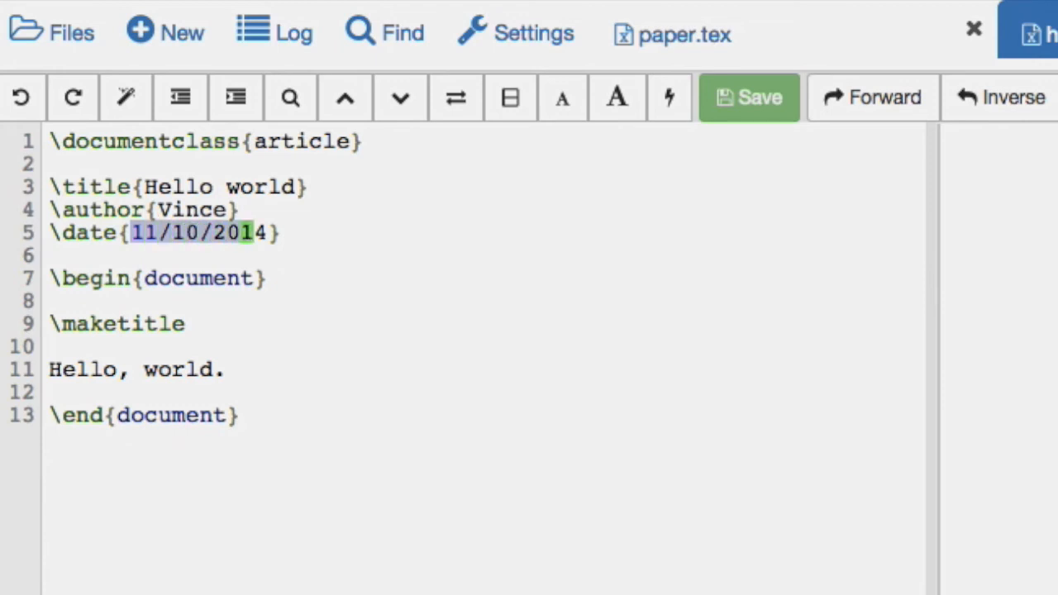
key(Delete)
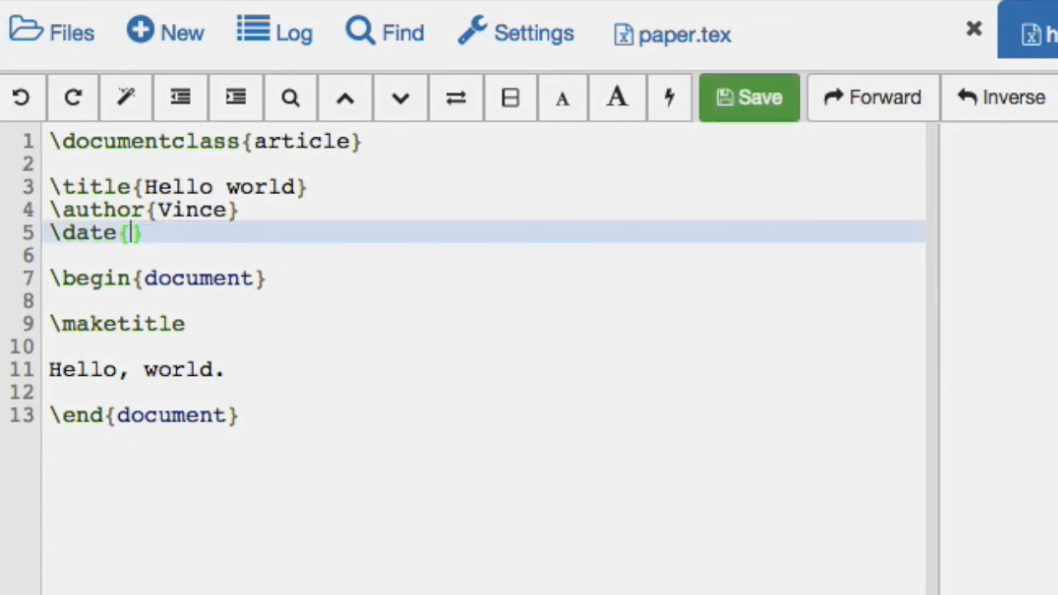
text(\today)
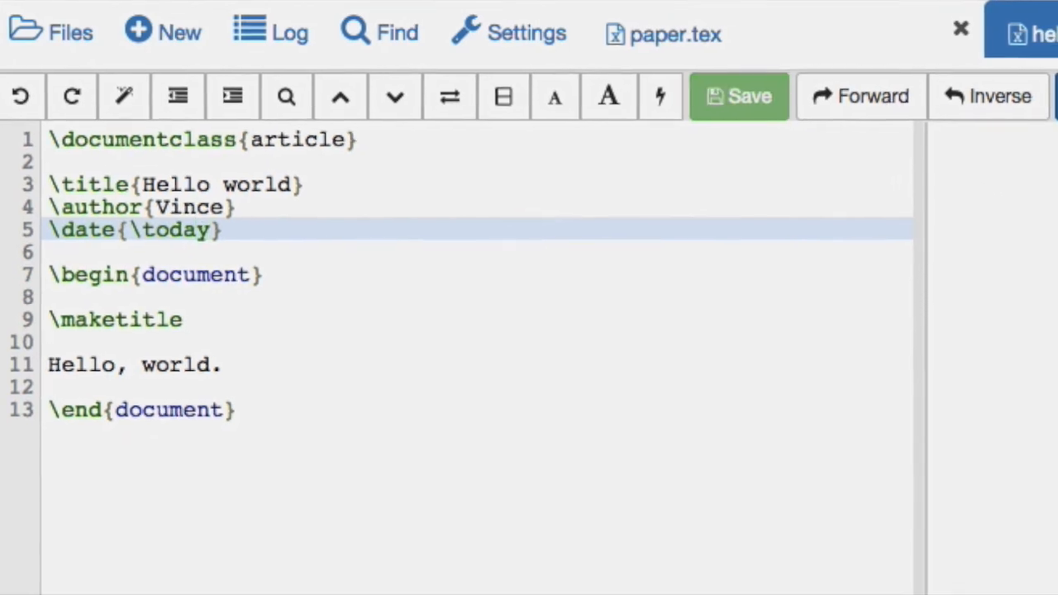
click(826, 75)
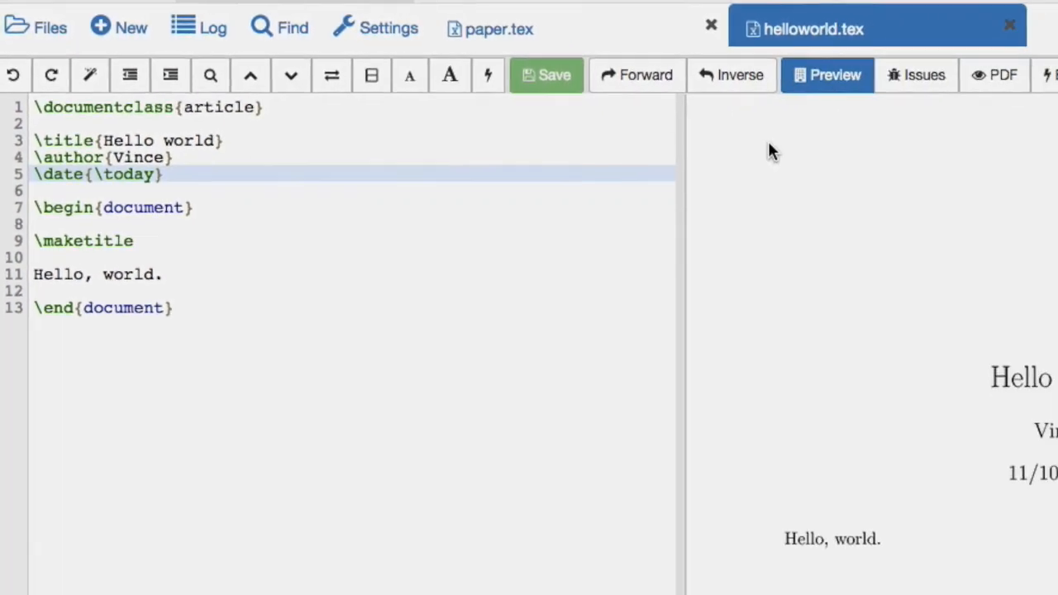